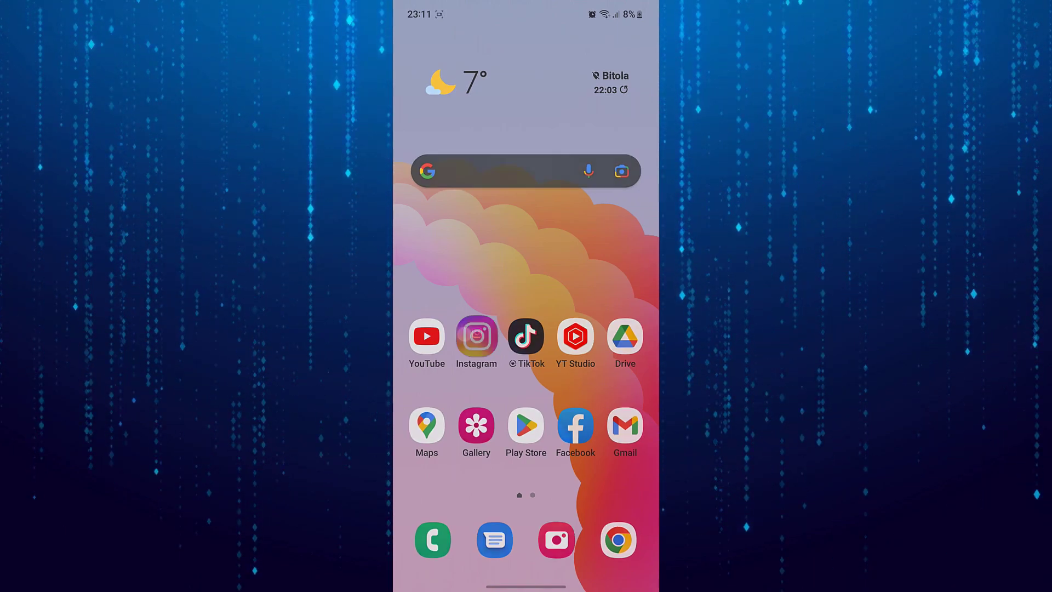
- Launch Instagram, start a new reel past the Add Yours tip, reach Tag people, then exit
left_click(476, 336)
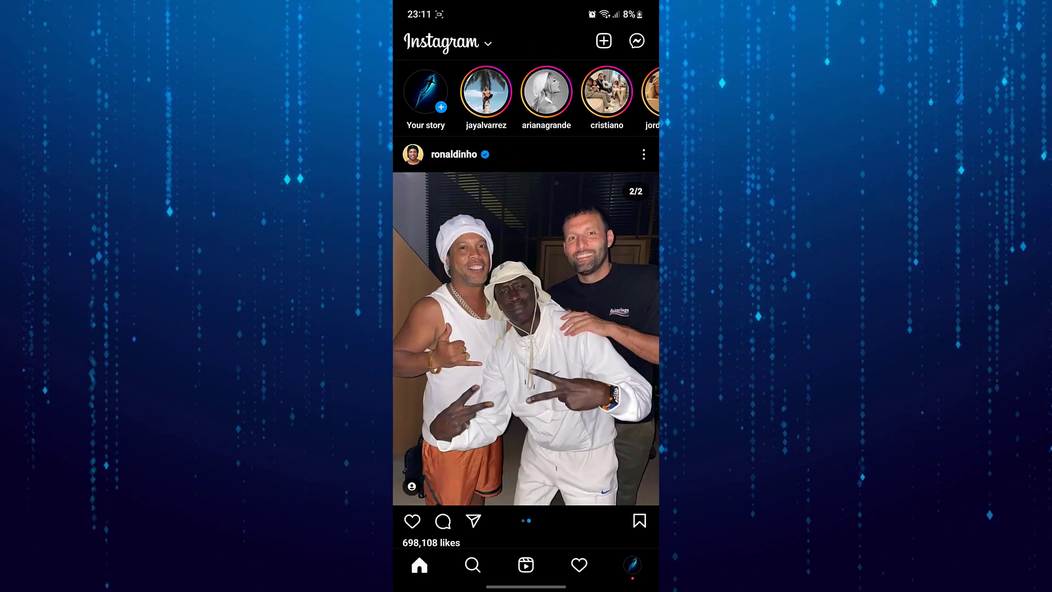
left_click(603, 41)
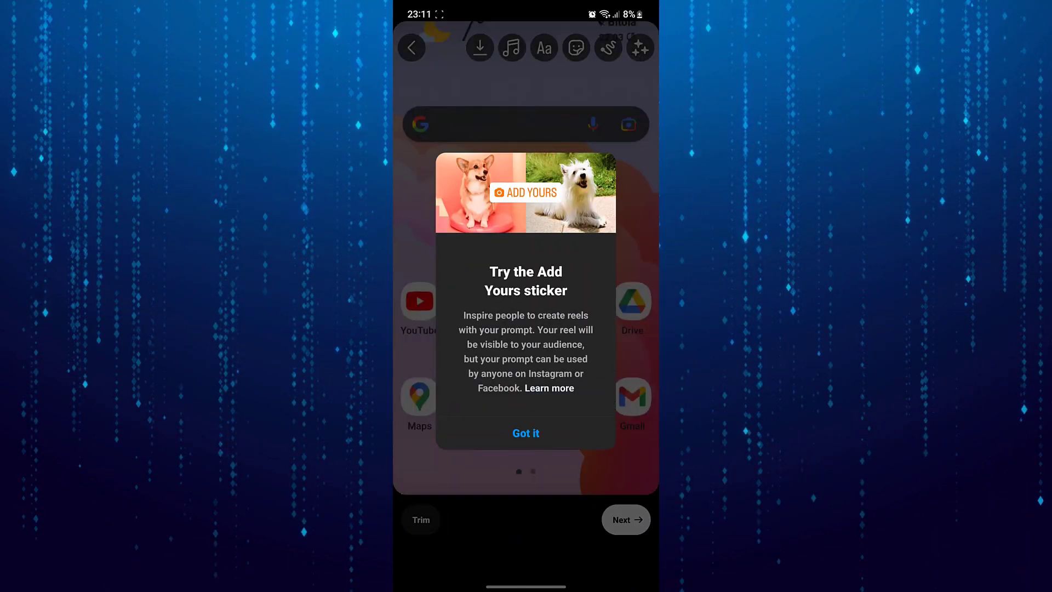
left_click(526, 433)
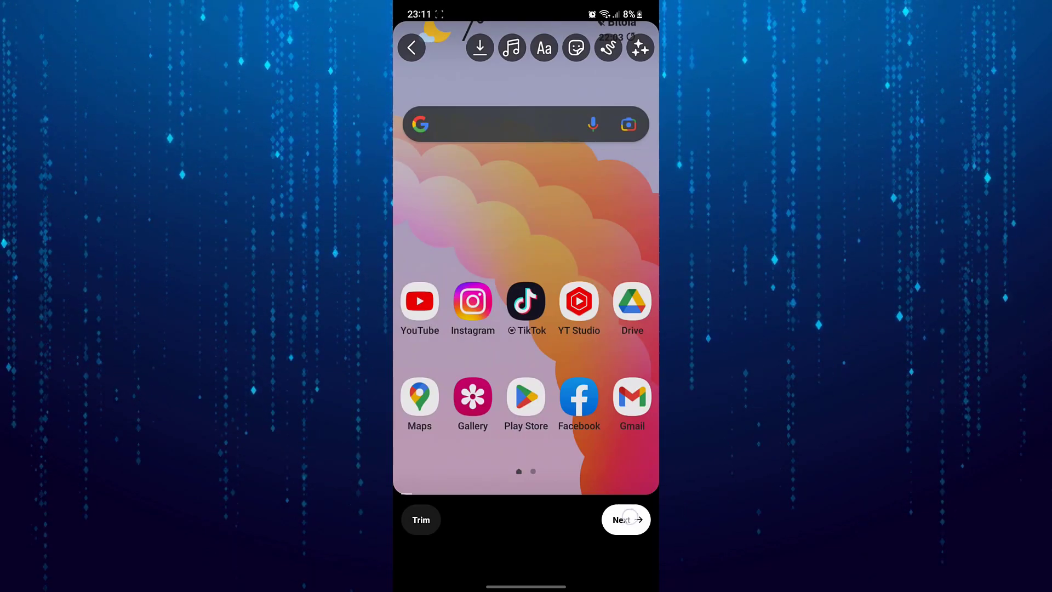
left_click(624, 519)
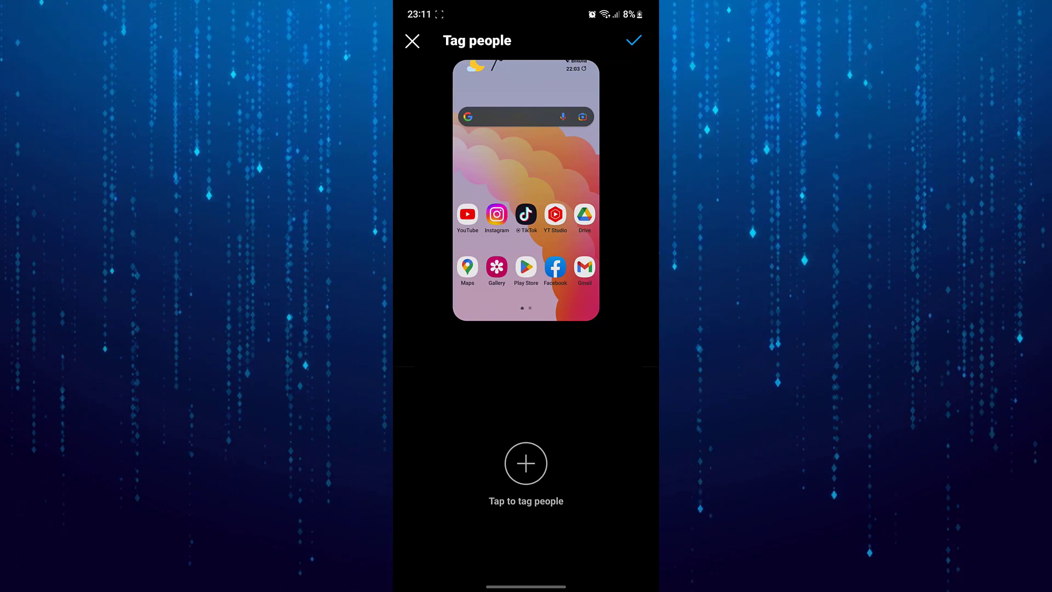
left_click(412, 41)
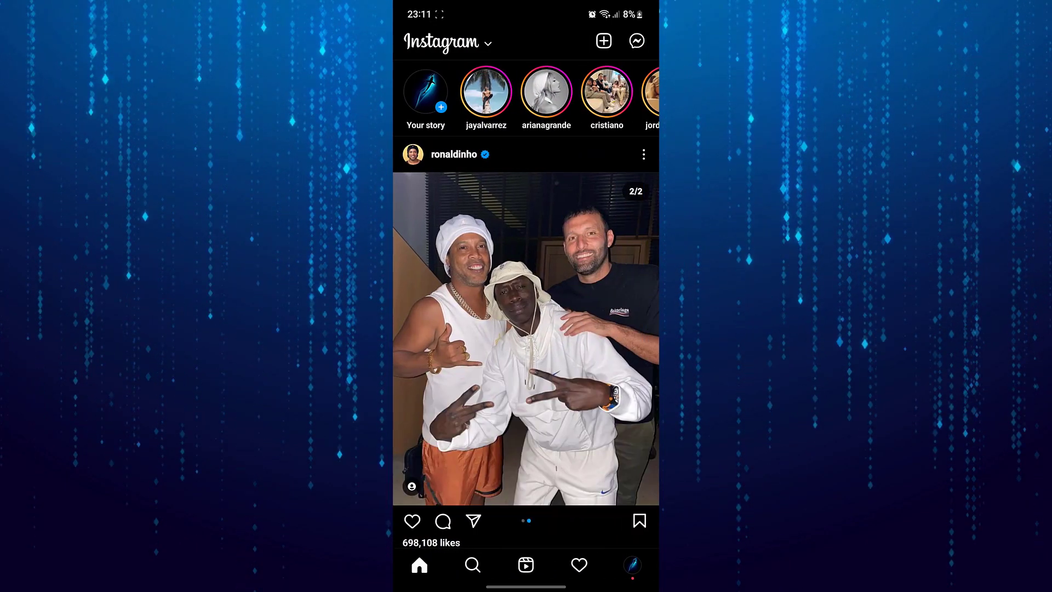
- Turn off the Private account toggle under Profile Settings > Privacy, then return to Settings
left_click(631, 564)
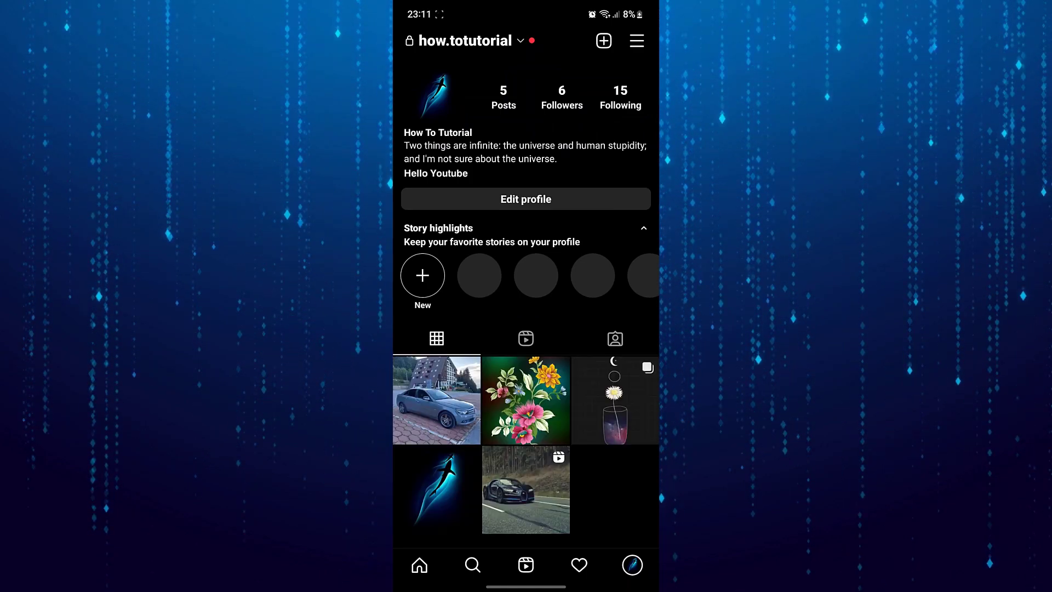
left_click(636, 41)
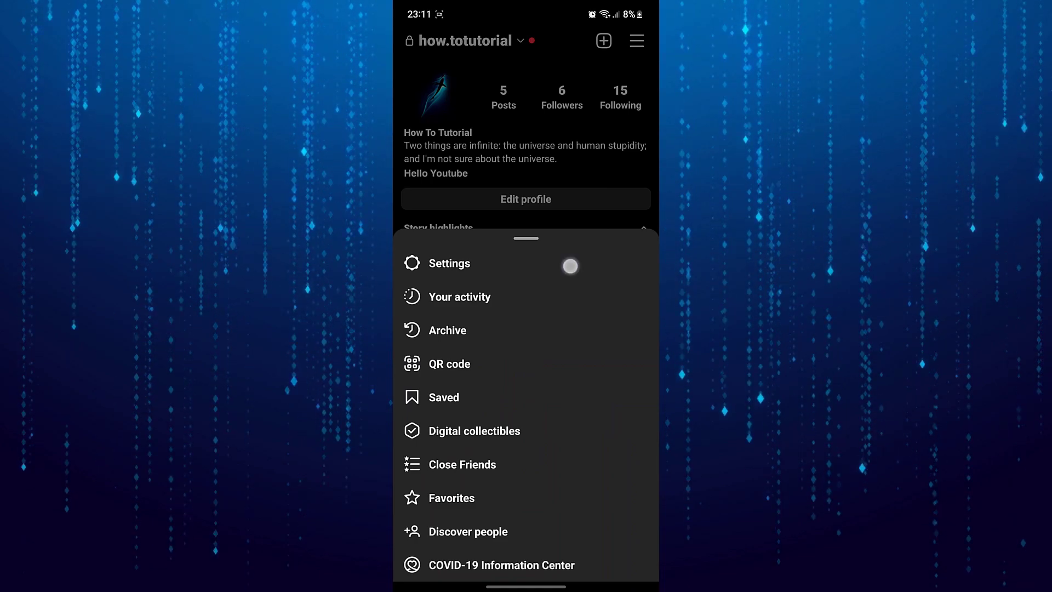
left_click(448, 262)
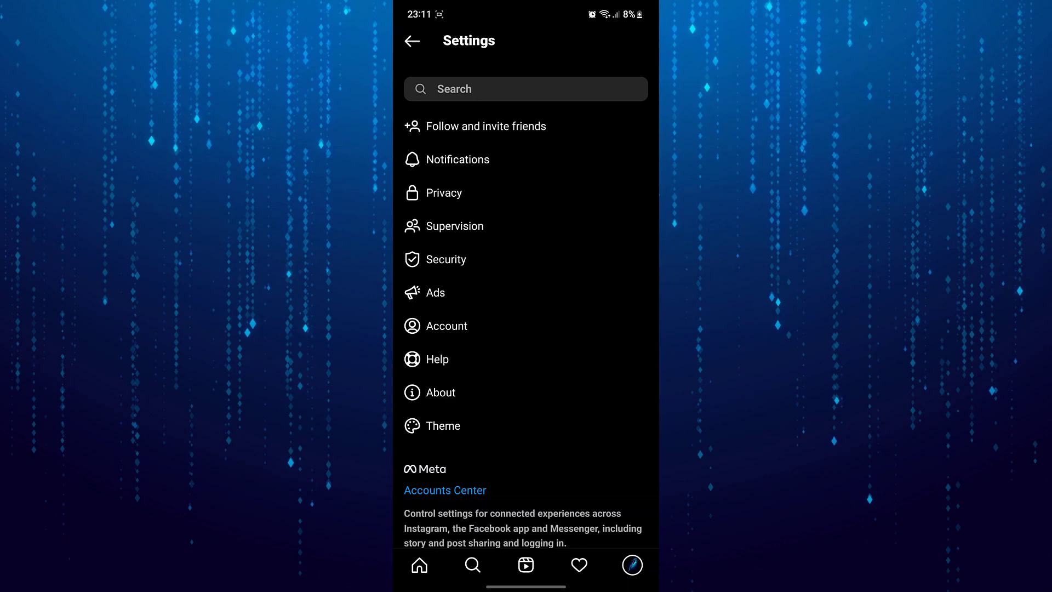
left_click(443, 193)
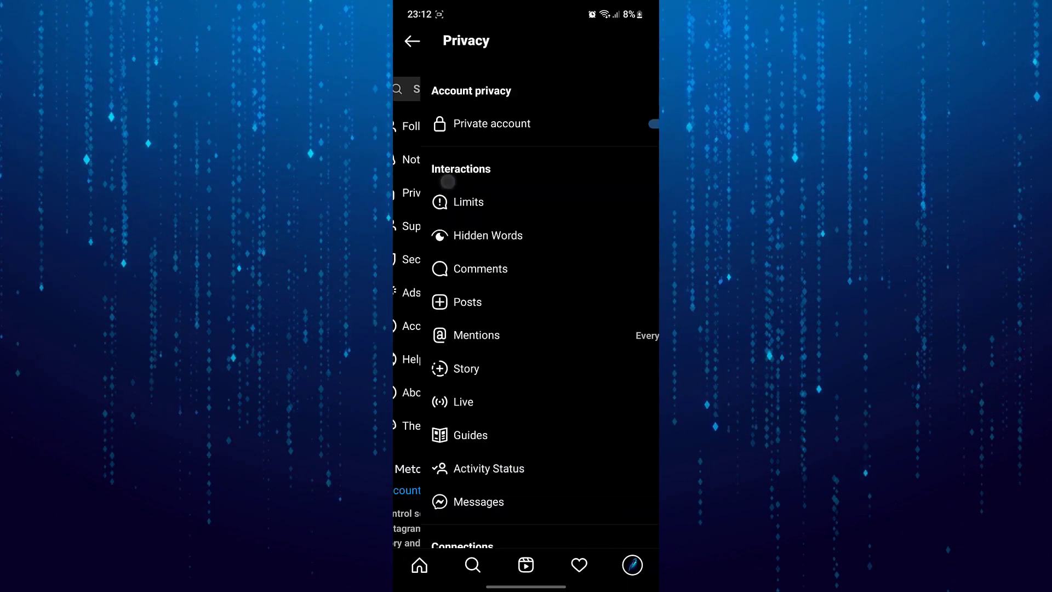
left_click(630, 123)
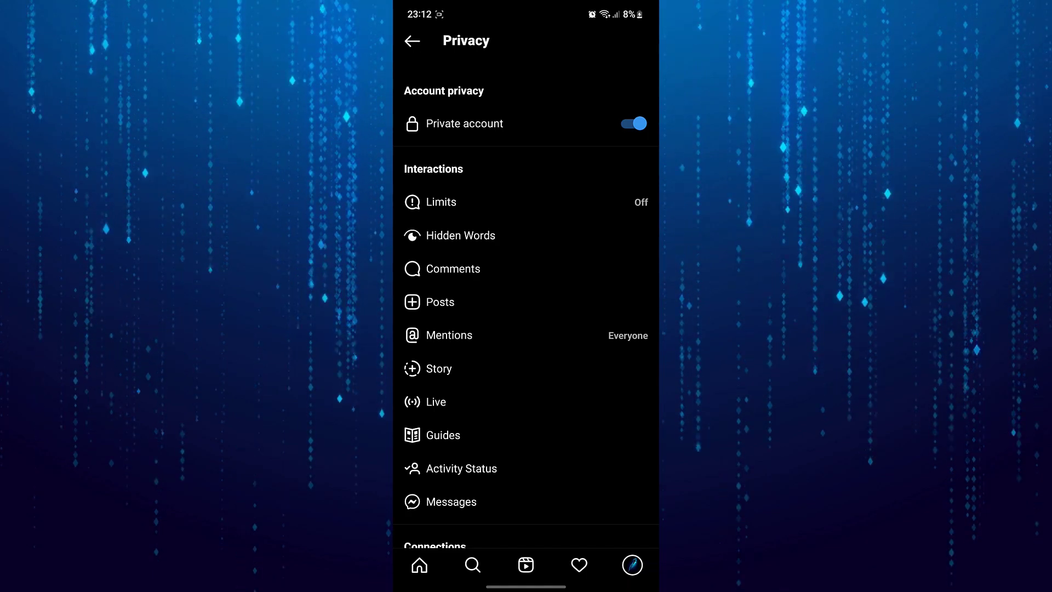
left_click(631, 123)
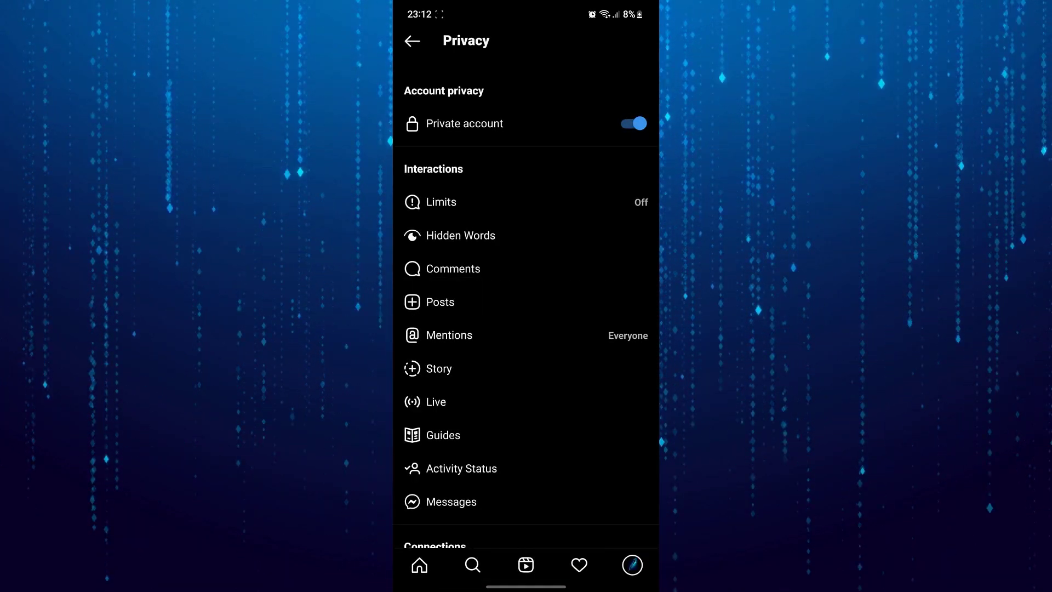
left_click(630, 124)
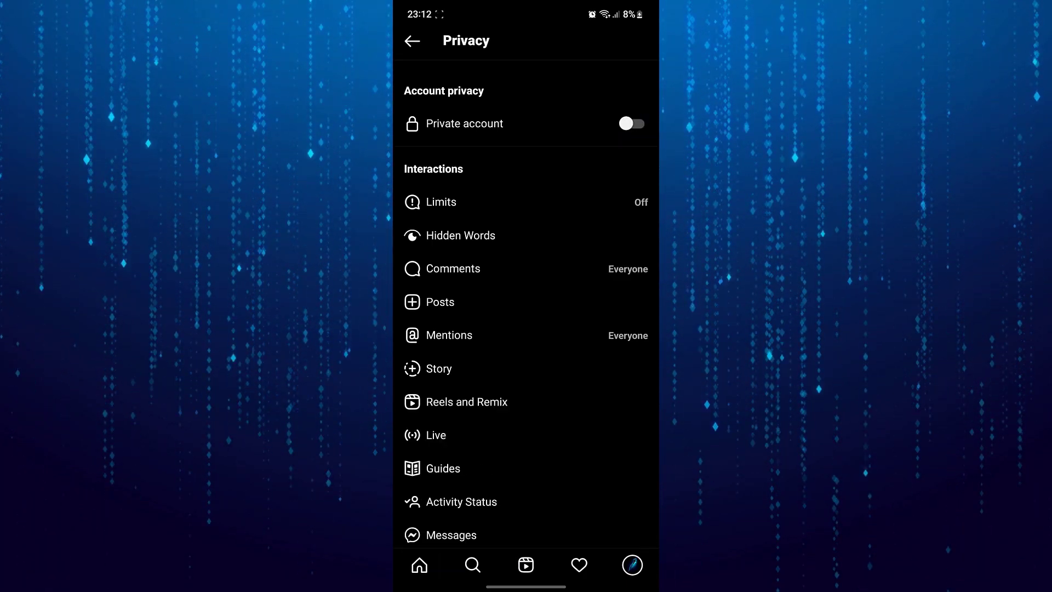
left_click(412, 41)
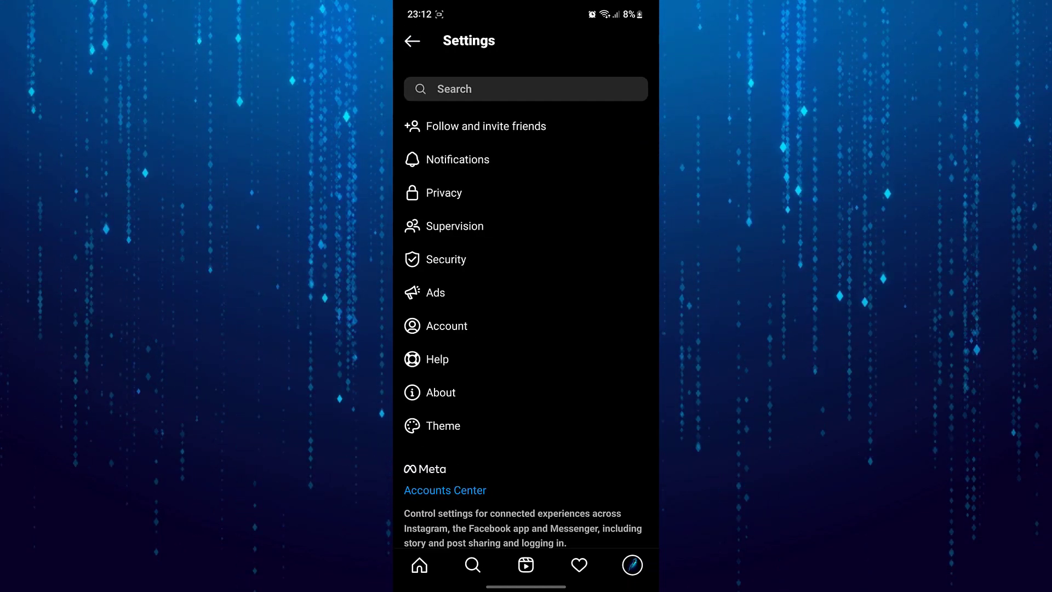
- Start the professional account switch and choose Artist as the account category
left_click(446, 326)
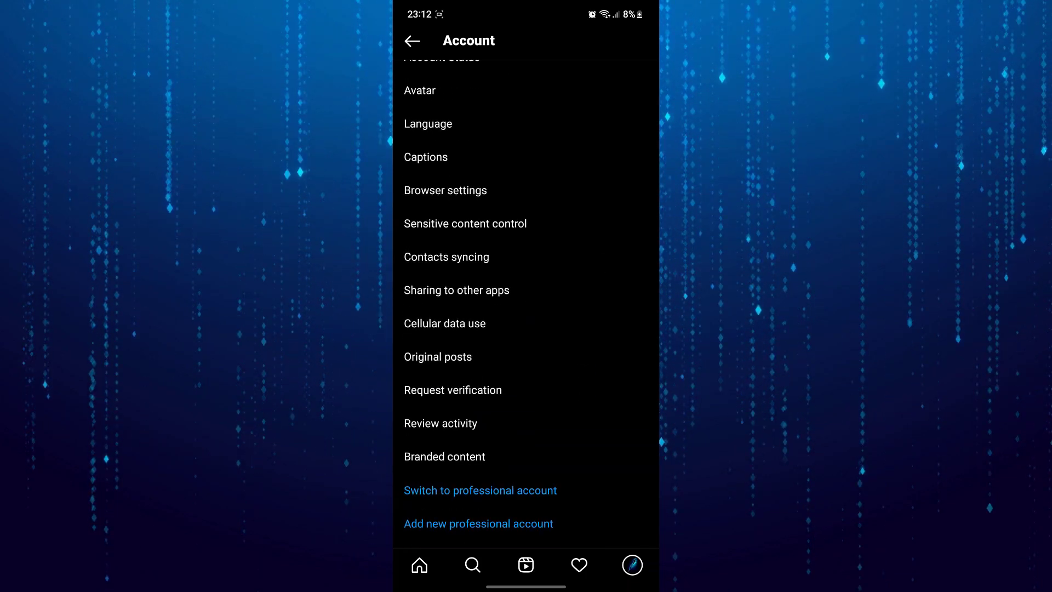
left_click(529, 493)
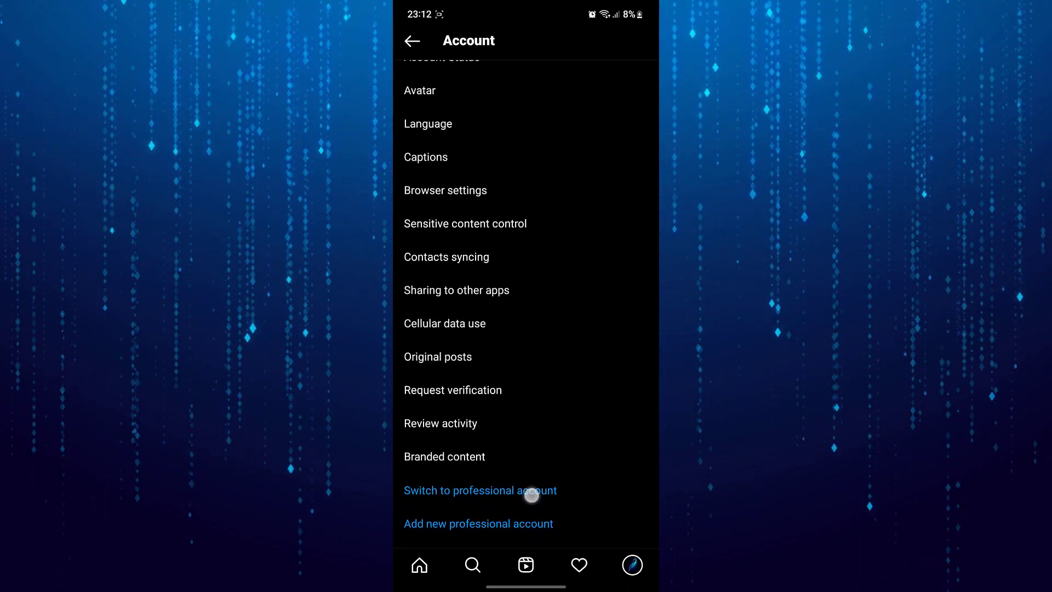
left_click(478, 490)
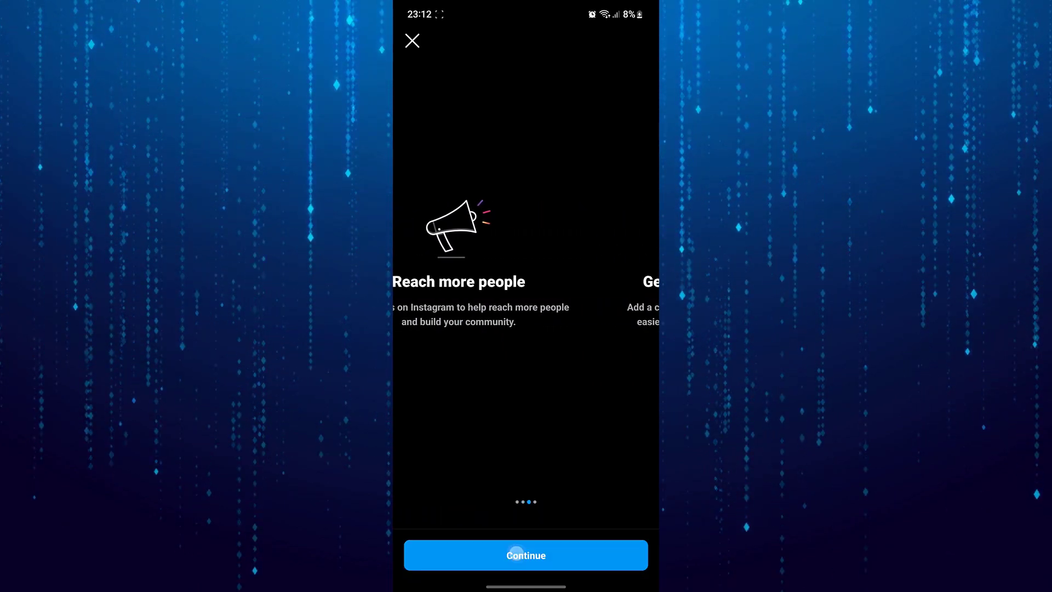
left_click(525, 555)
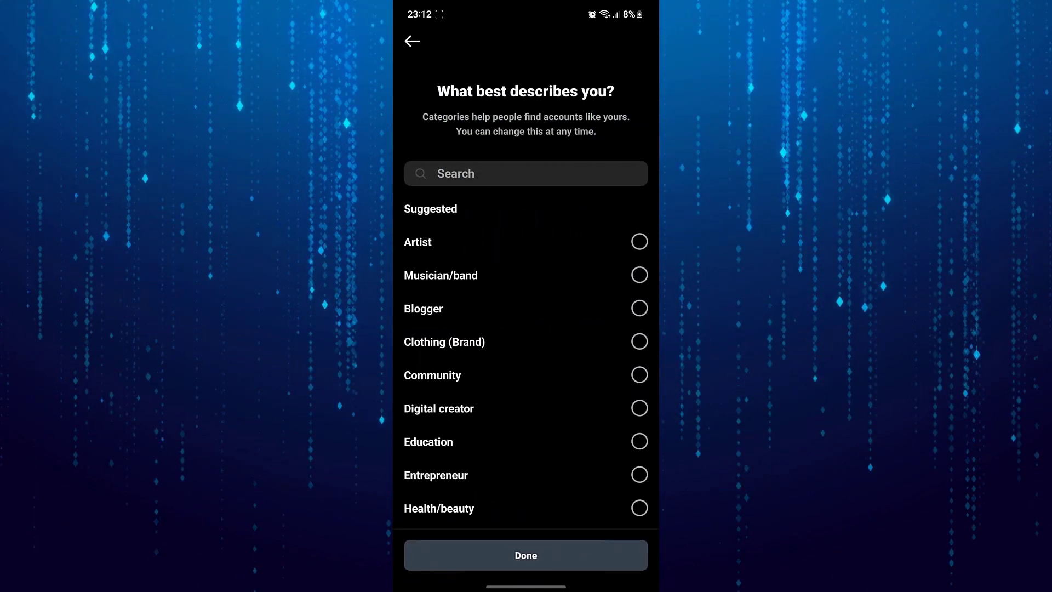
left_click(638, 308)
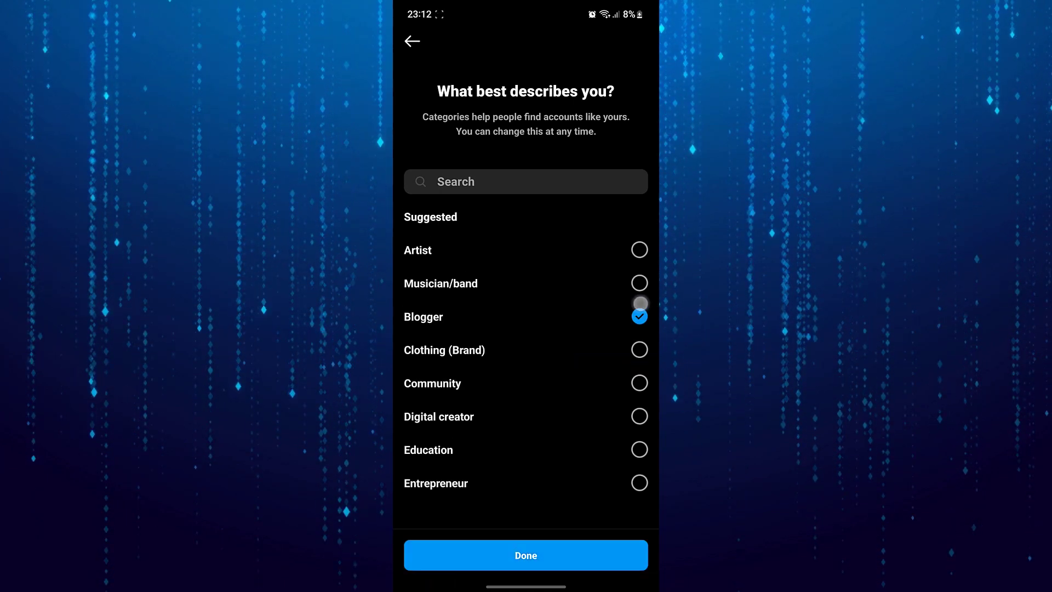
left_click(638, 250)
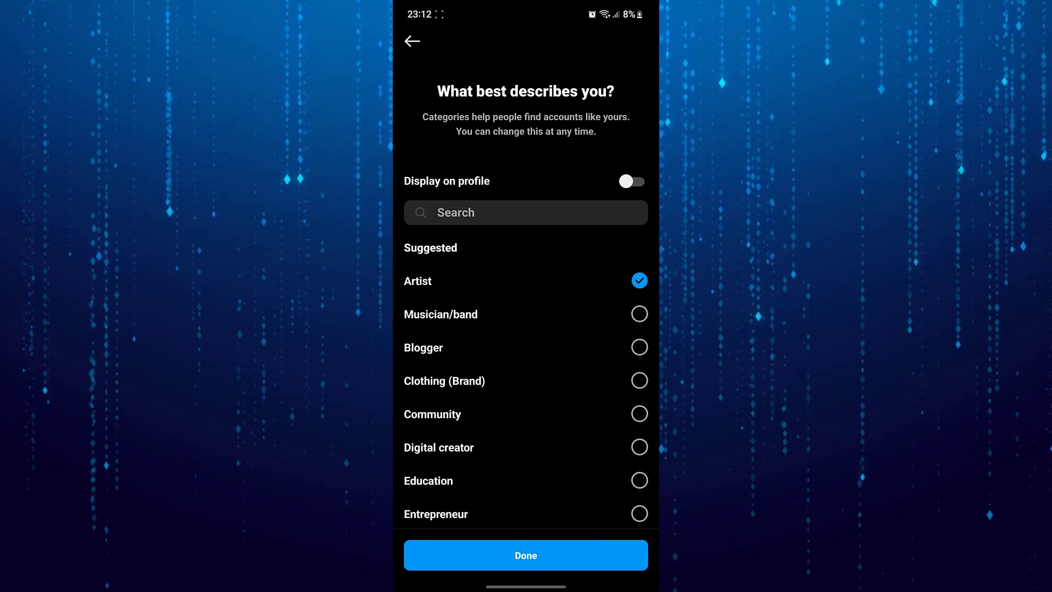
left_click(526, 555)
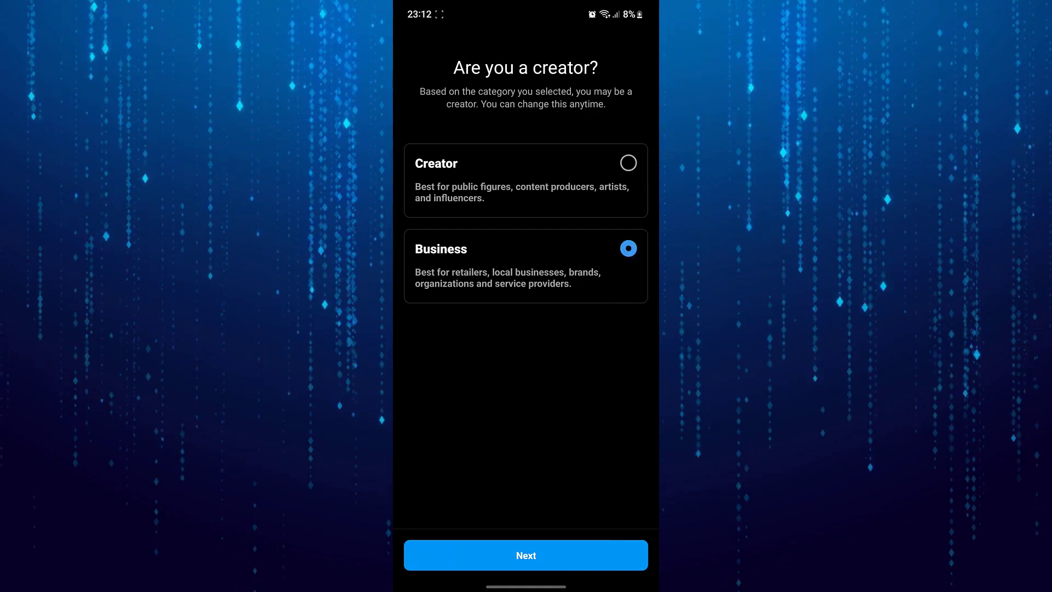
- Pick Business, skip contact info and Facebook Page connection, and dismiss the setup checklist
left_click(526, 555)
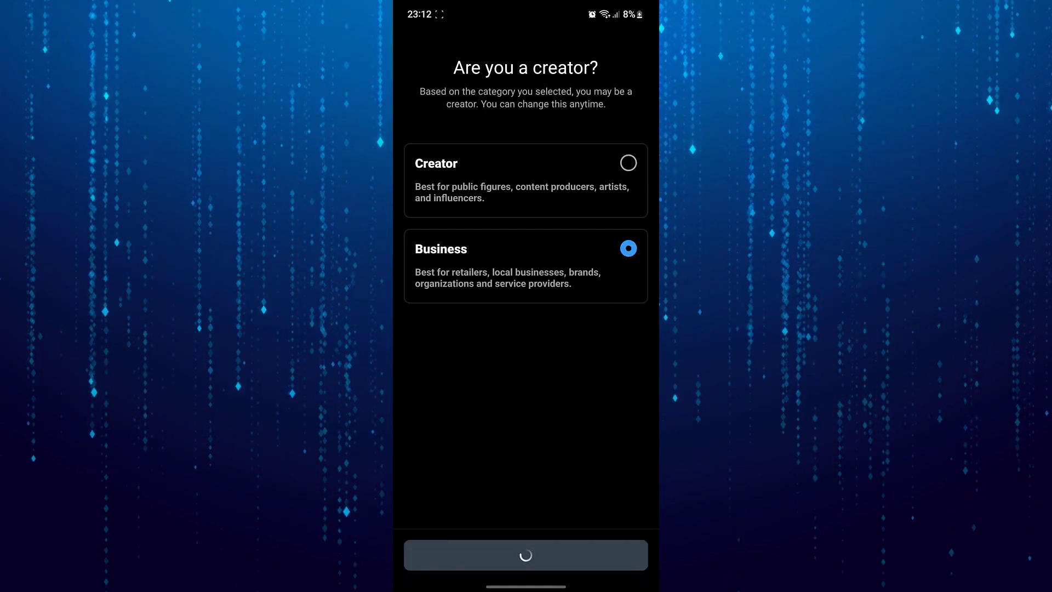
left_click(525, 554)
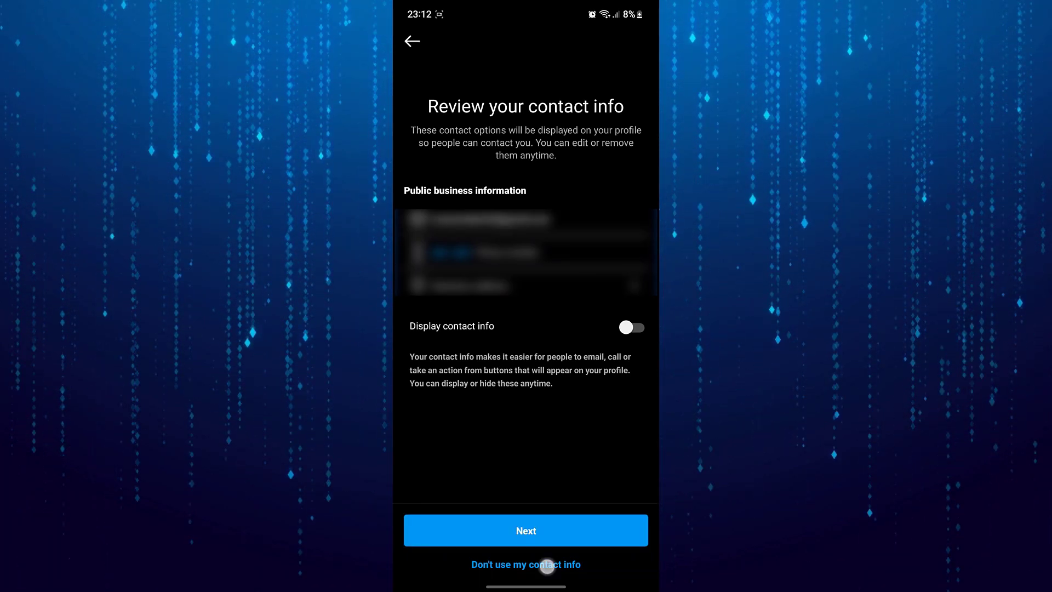
left_click(526, 529)
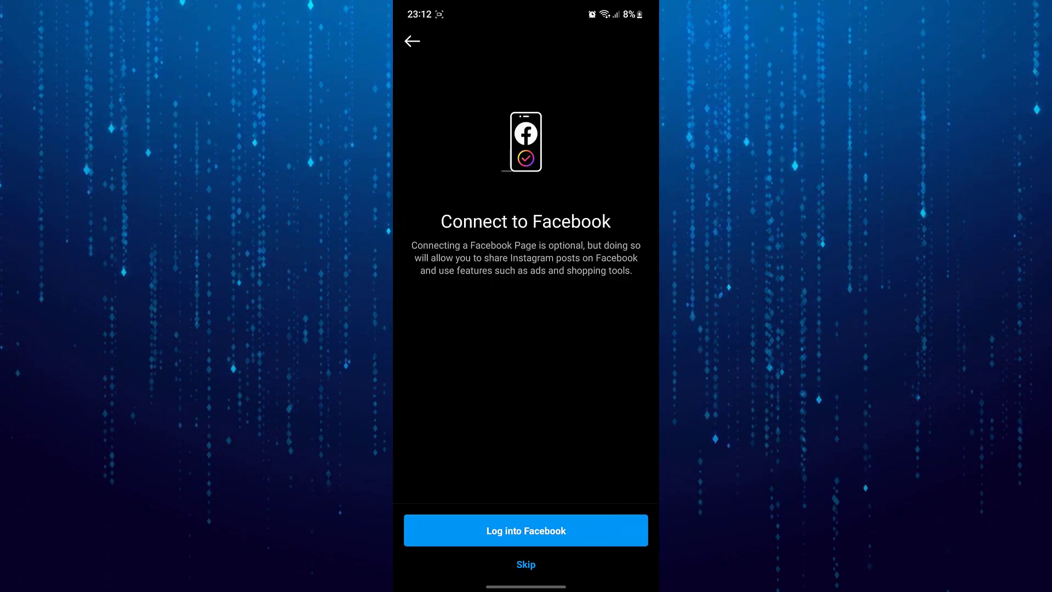
left_click(525, 564)
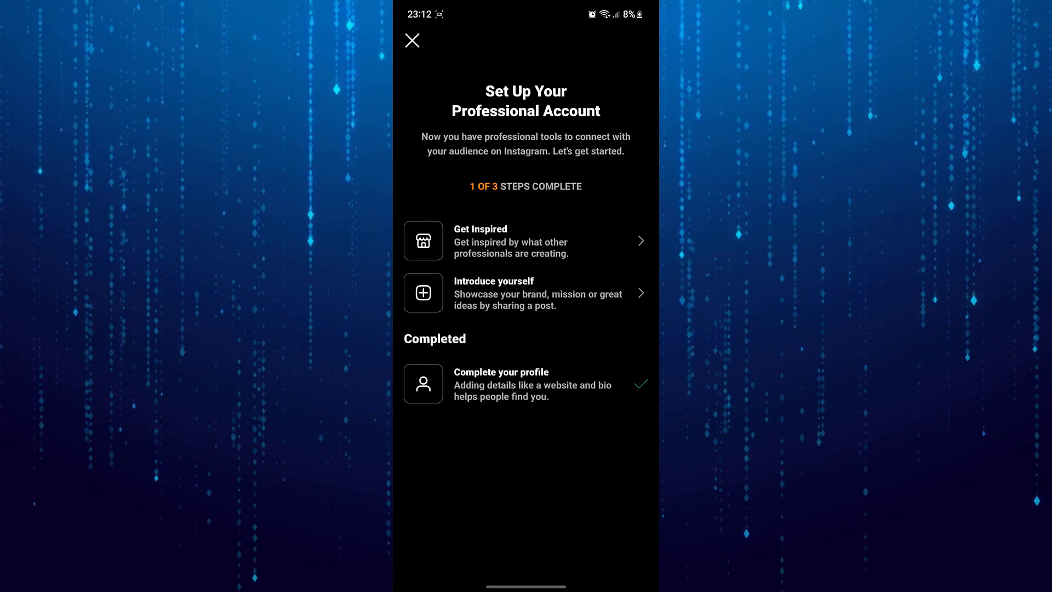
left_click(412, 40)
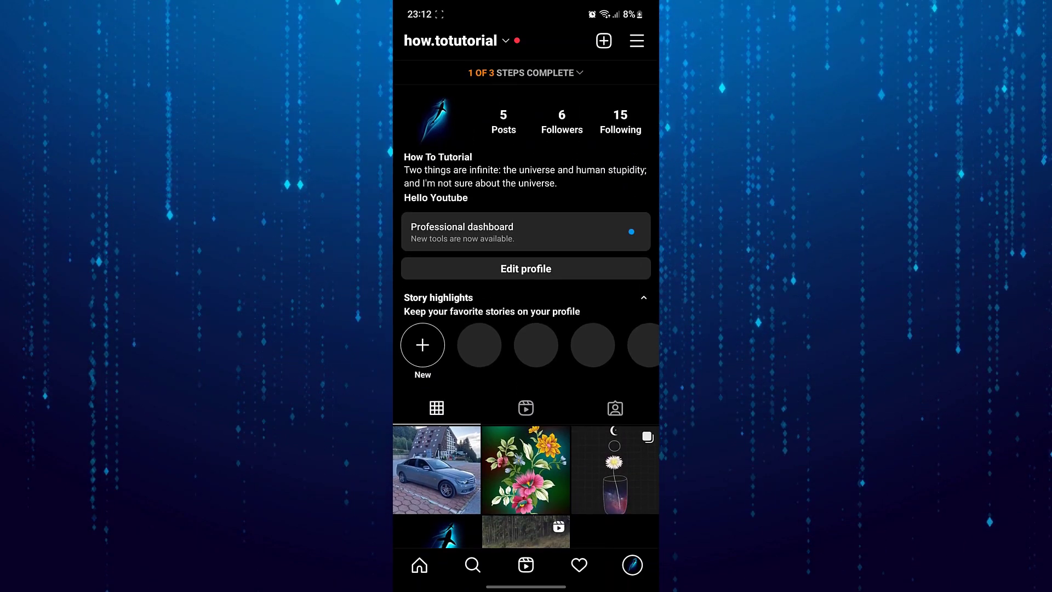
left_click(602, 40)
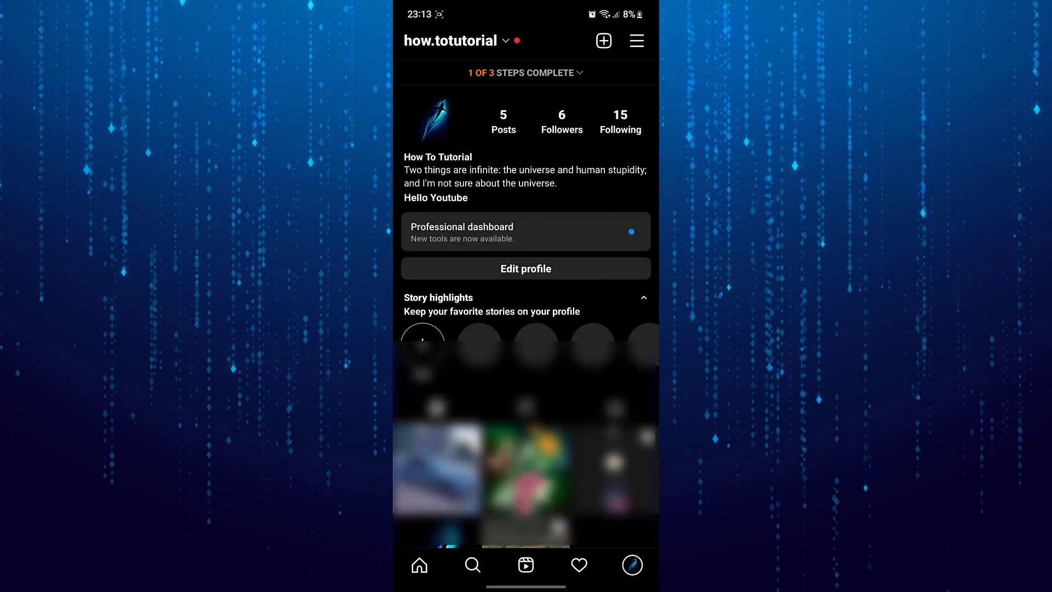
left_click(603, 41)
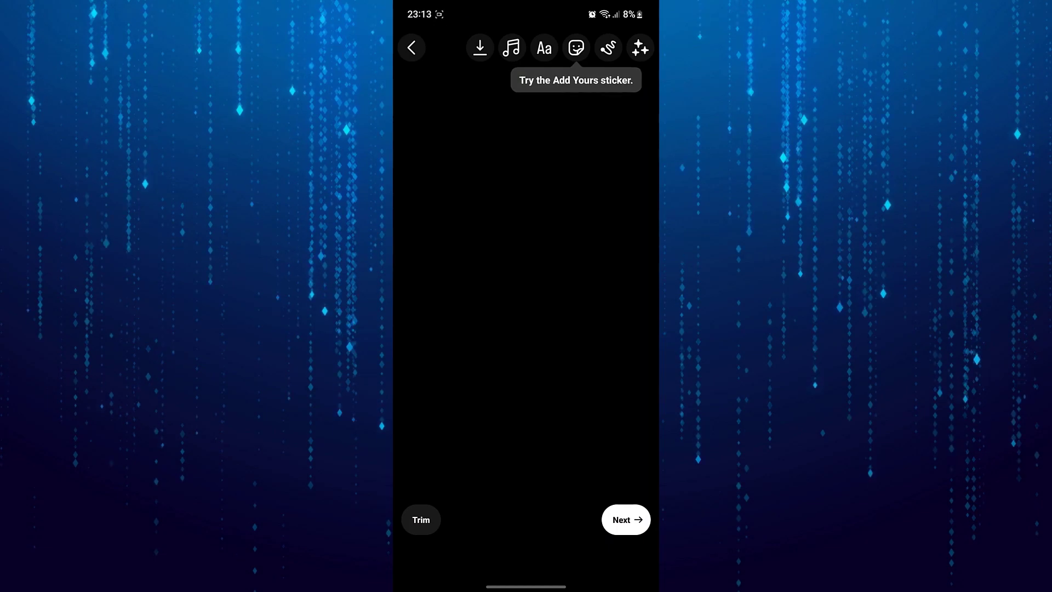
key("Home")
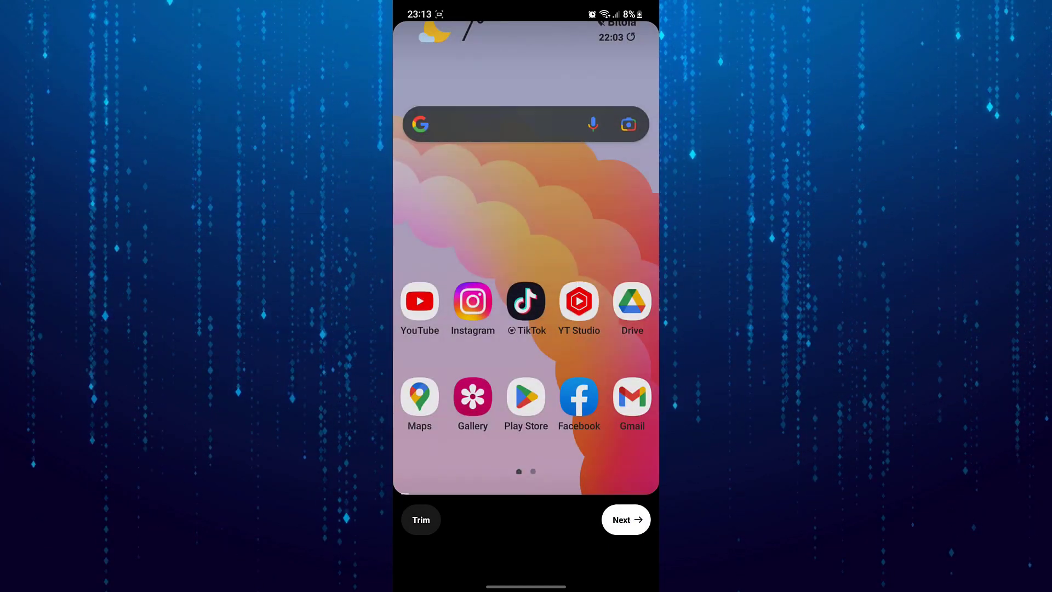
left_click(625, 520)
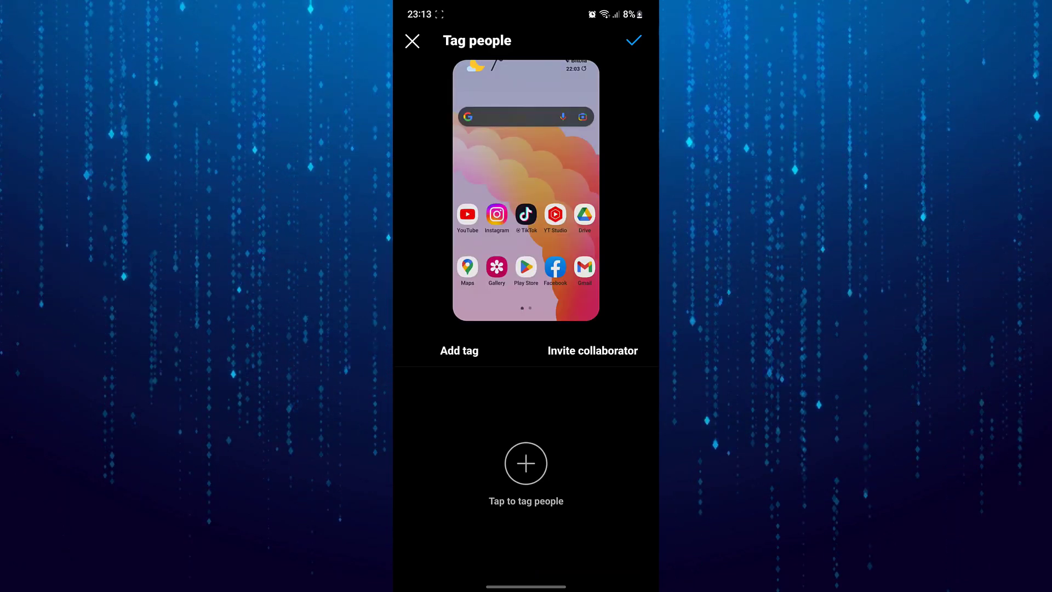
left_click(592, 350)
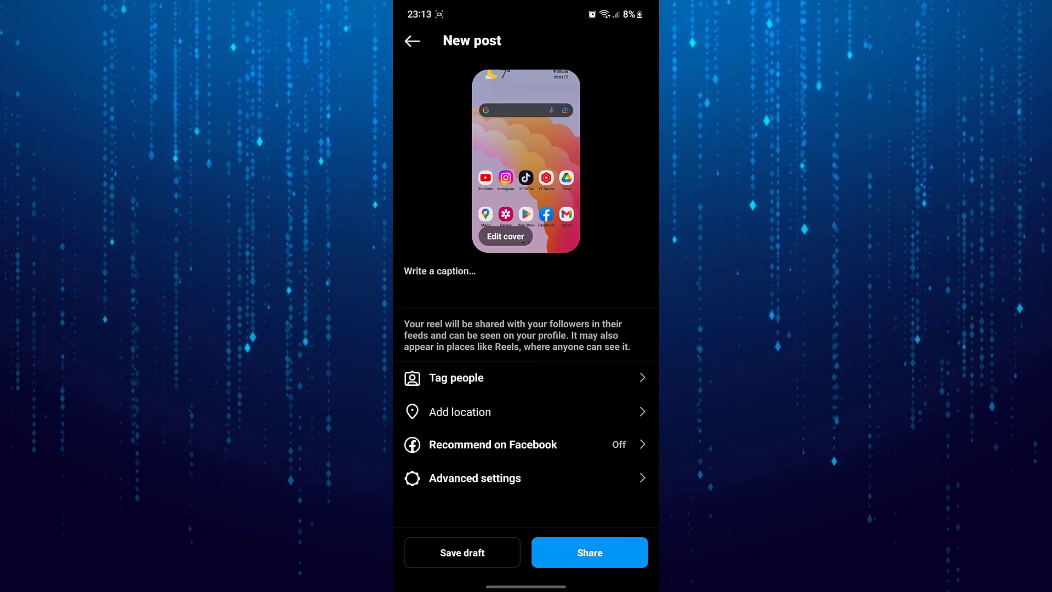
left_click(588, 552)
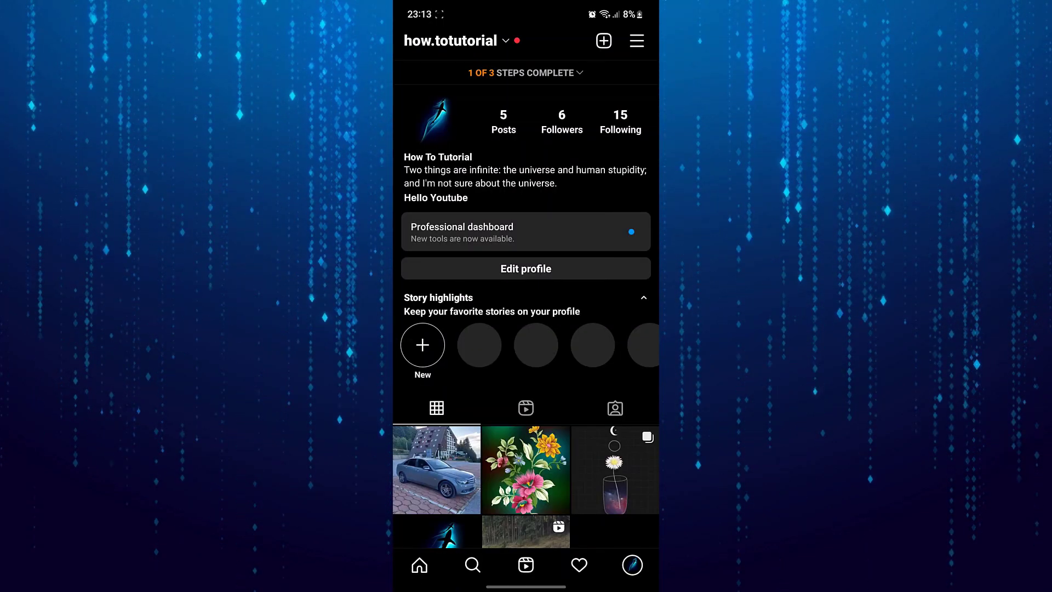
- Open Report a Problem via the menu's Settings > Help
left_click(636, 41)
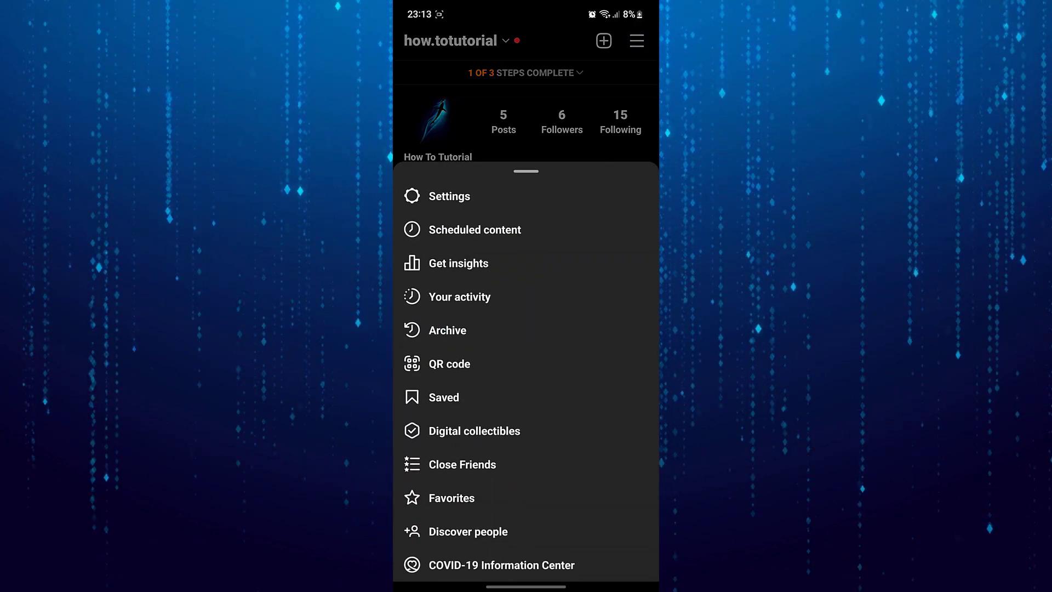
left_click(448, 197)
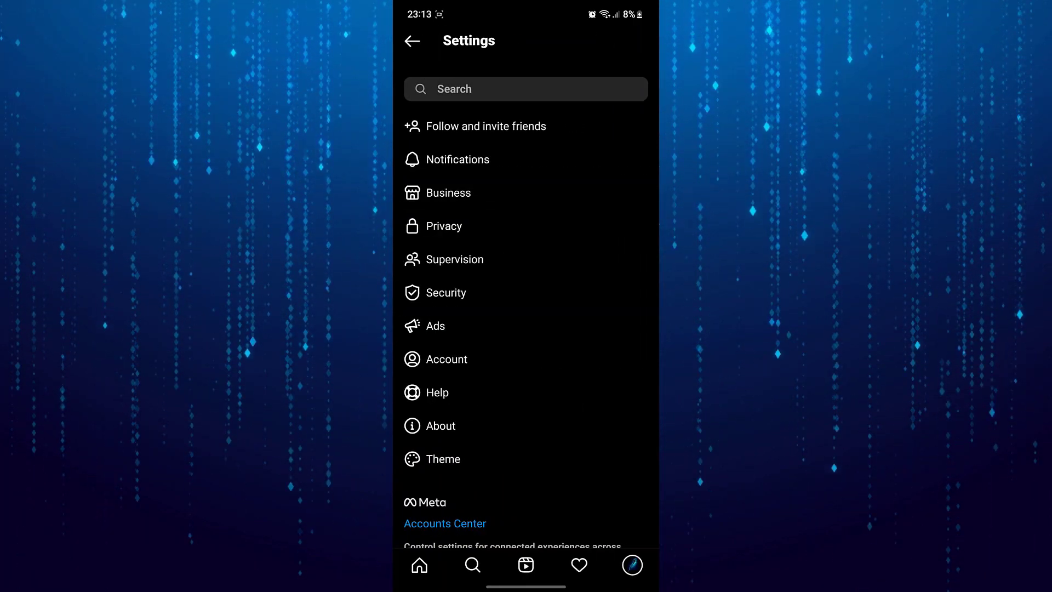
left_click(437, 392)
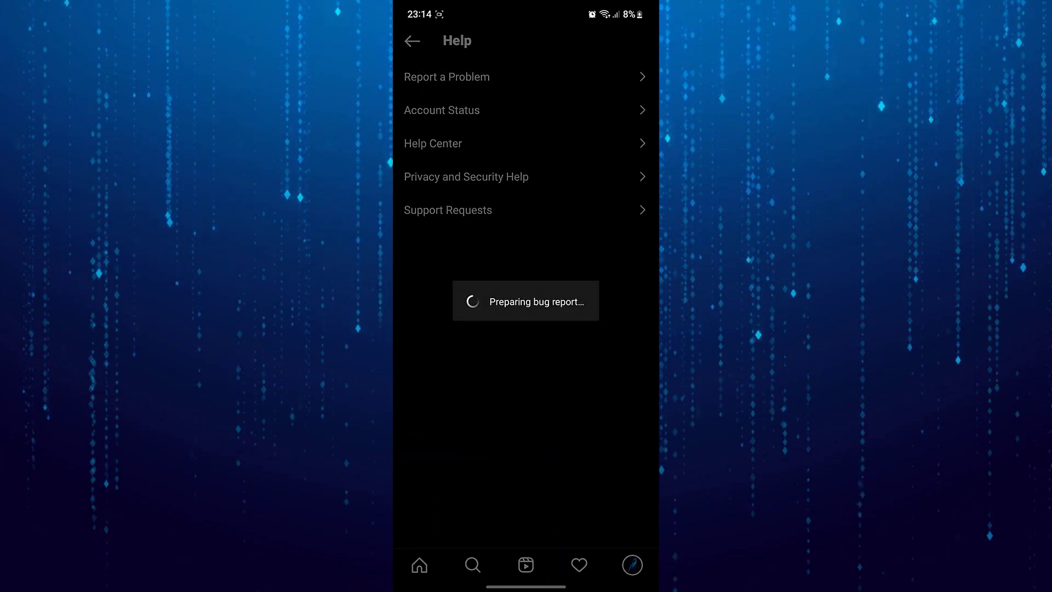
left_click(445, 77)
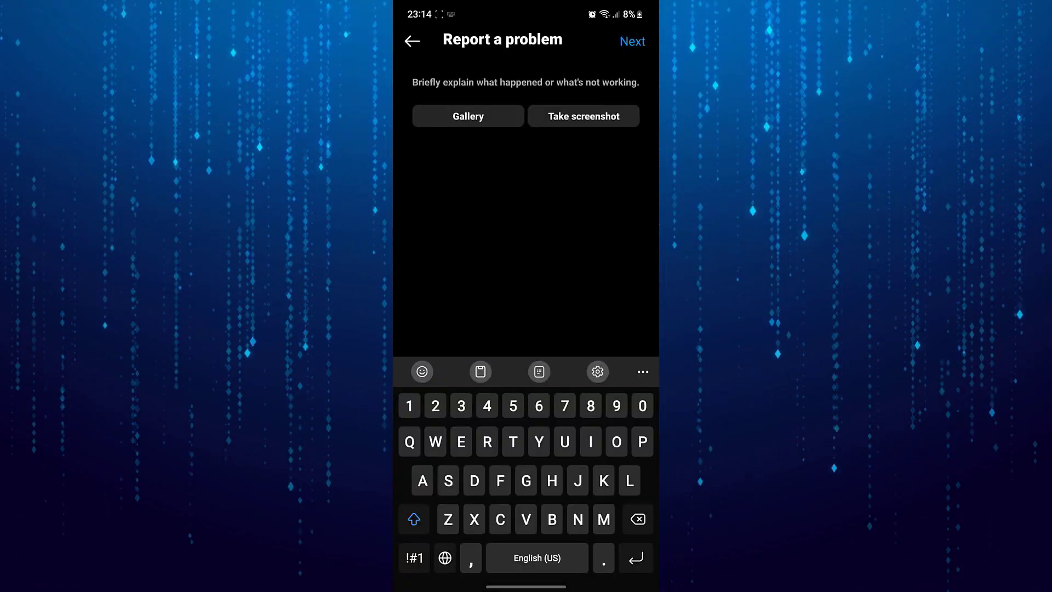